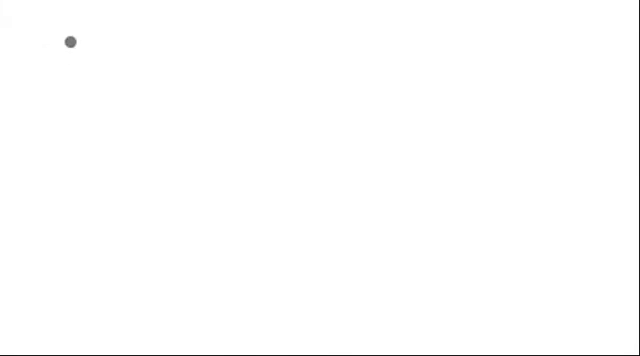
Handwrite 'Function' and 'input → output' with an arrow between, then begin the f( notation.
text(Func)
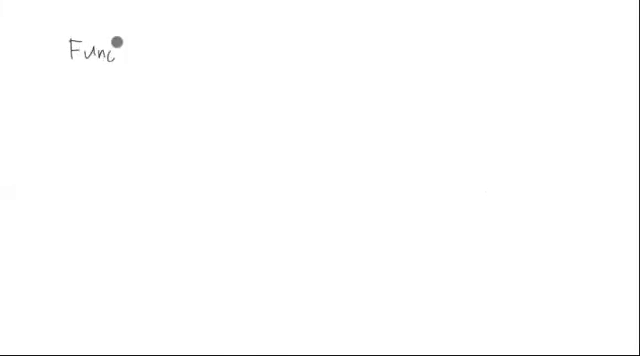
text(tion)
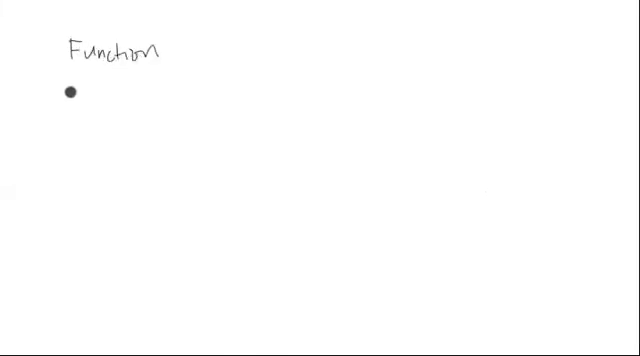
text(input)
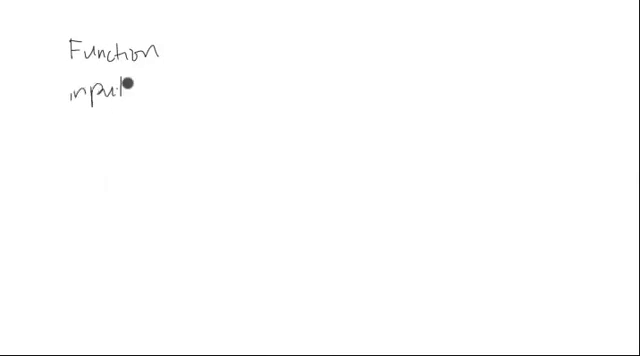
drag(140, 90, 204, 92)
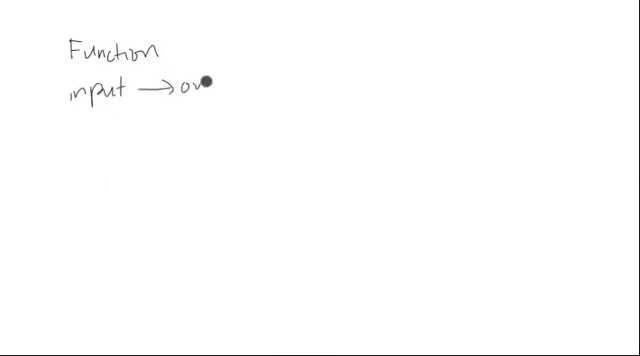
text(utput)
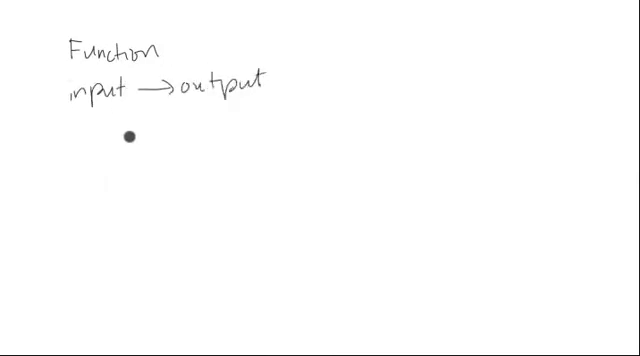
drag(132, 136, 96, 172)
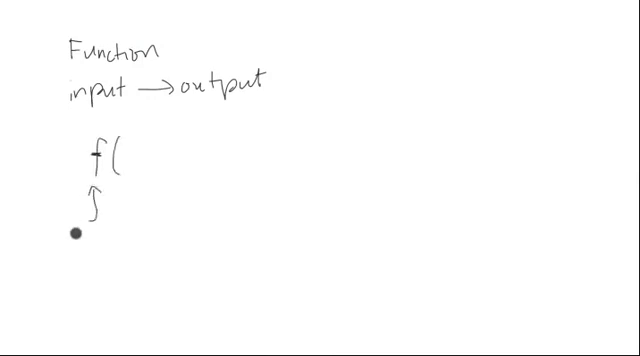
Label the f as 'name', the parentheses as 'input slot', and add y with an equals sign.
text(name)
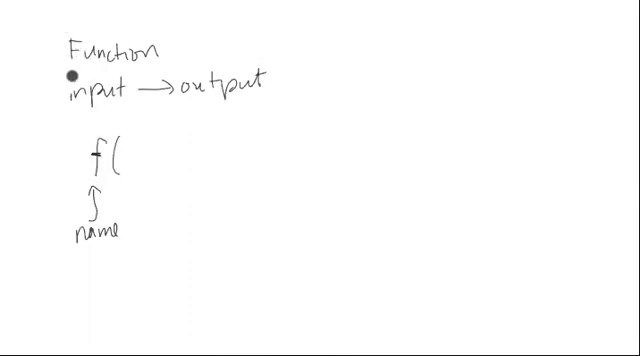
click(96, 290)
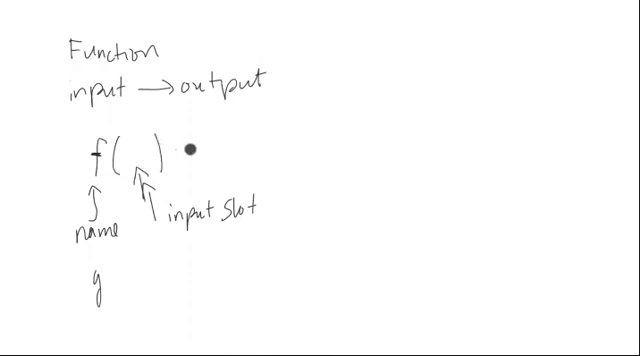
mouse_move(178, 156)
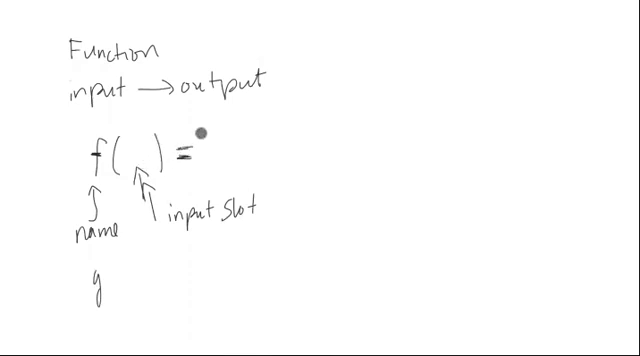
Bracket the right side as 'expression' giving the output, then write f(x) = with an 'input' label.
drag(204, 132, 316, 140)
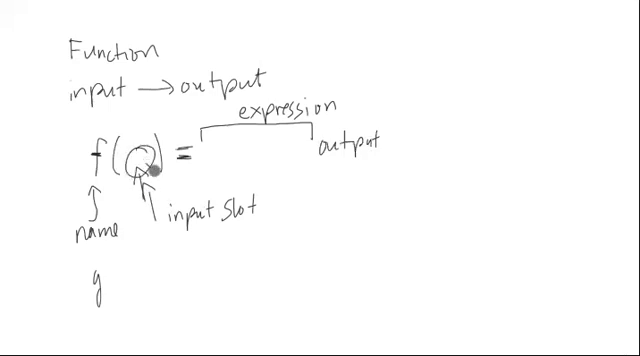
drag(150, 176, 244, 150)
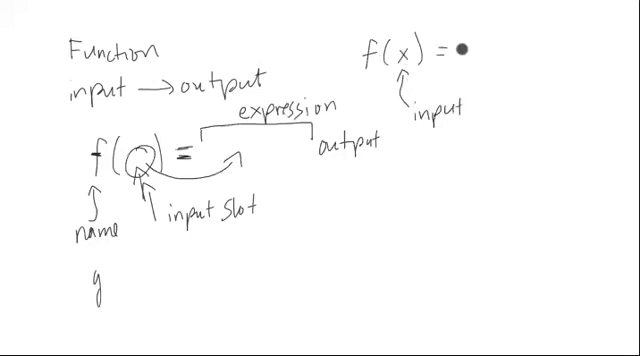
Write f(x) = x² + x, work out f(2) = 2² + 2 = 6, then clear to a blank page.
text(x^2+)
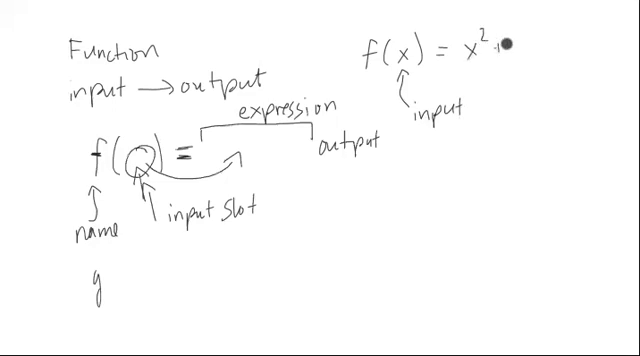
text(+ x)
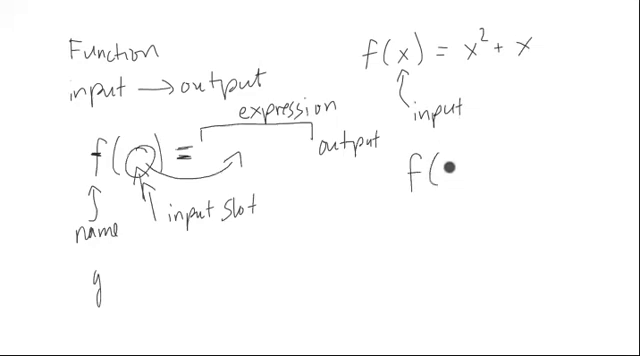
text(2)= 2^2+2=)
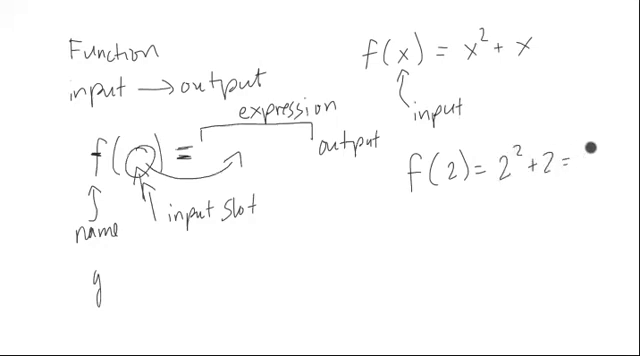
text(6)
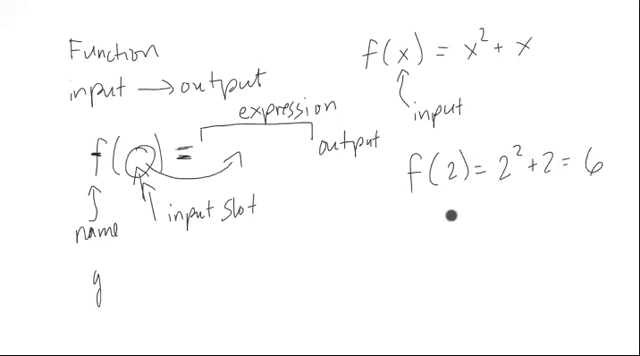
drag(444, 216, 430, 190)
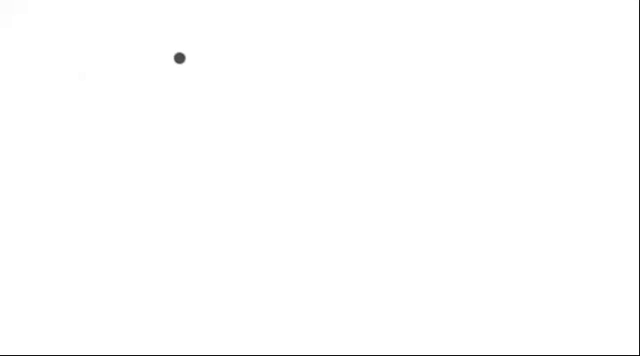
Draw labelled x–y axes with ticks 1 and 2, plot points at x = 1 and 3, then clear the board.
drag(184, 44, 192, 254)
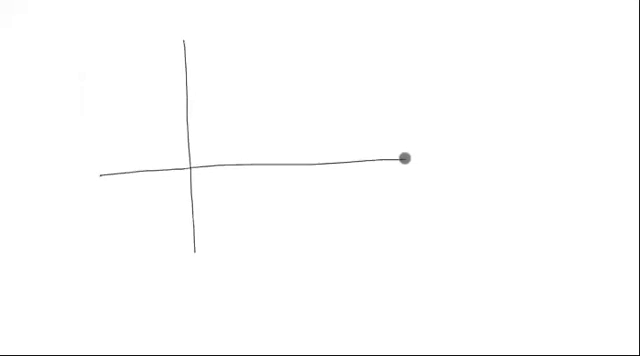
drag(404, 158, 156, 22)
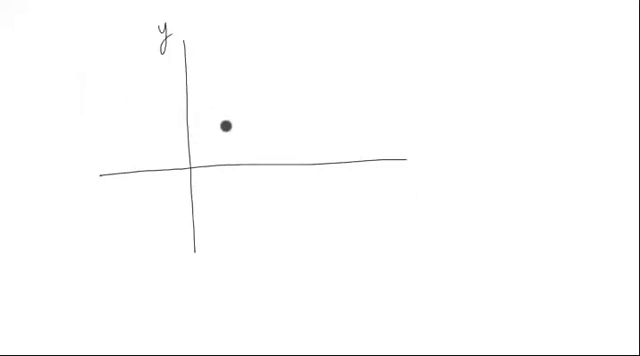
drag(226, 126, 364, 162)
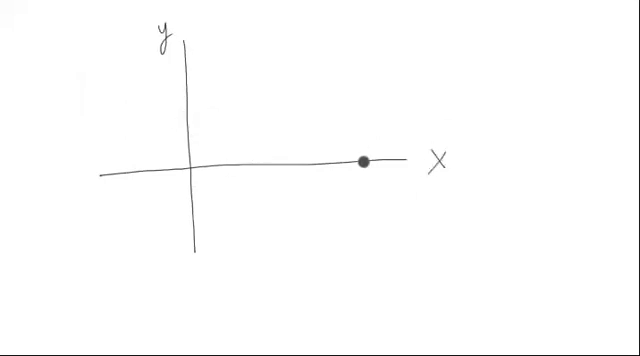
drag(364, 162, 284, 140)
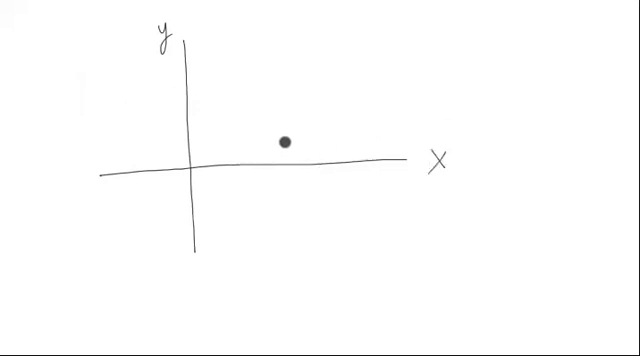
drag(284, 140, 236, 120)
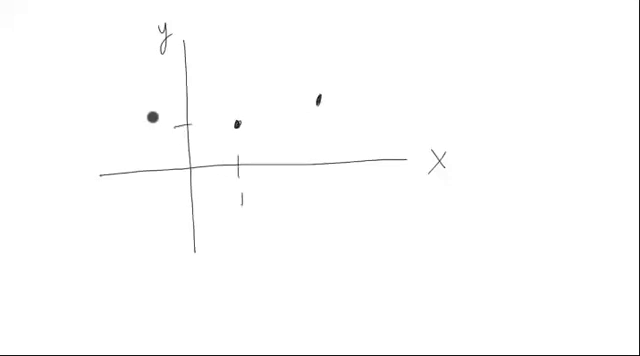
drag(152, 116, 324, 180)
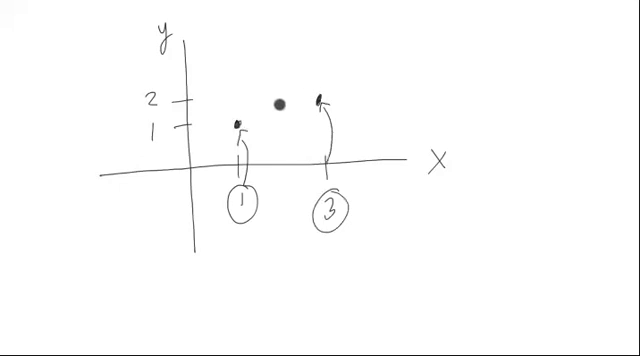
drag(278, 104, 316, 132)
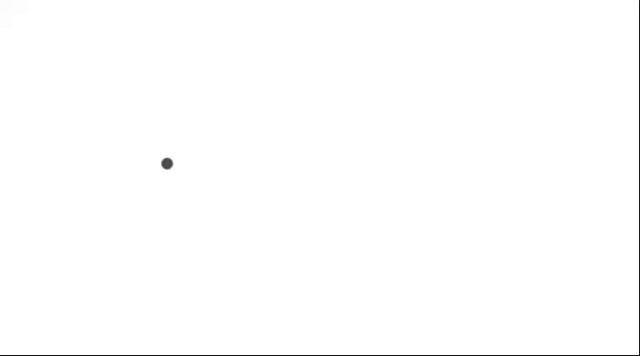
Draw new axes and a curve above the x-axis that bends back on itself.
drag(180, 44, 180, 248)
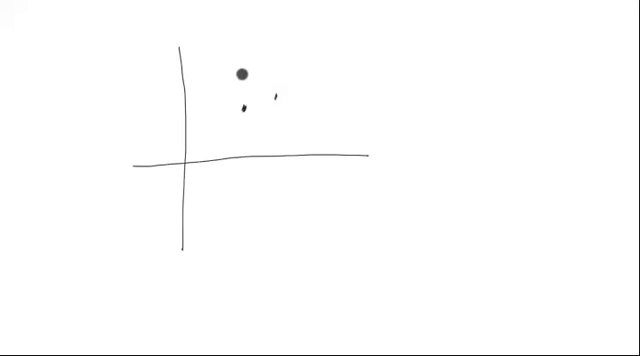
drag(240, 72, 236, 188)
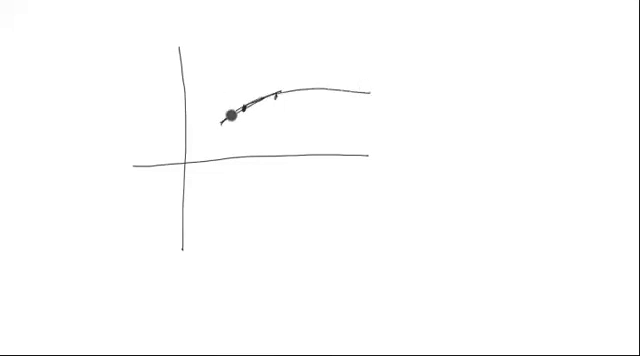
drag(230, 110, 350, 88)
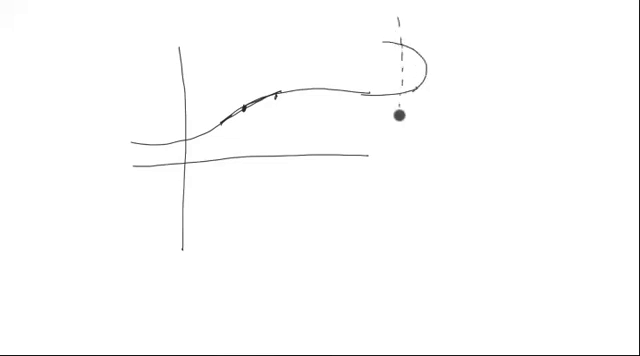
Draw a dashed vertical line through the curve and mark both crossings with X symbols.
drag(400, 116, 400, 164)
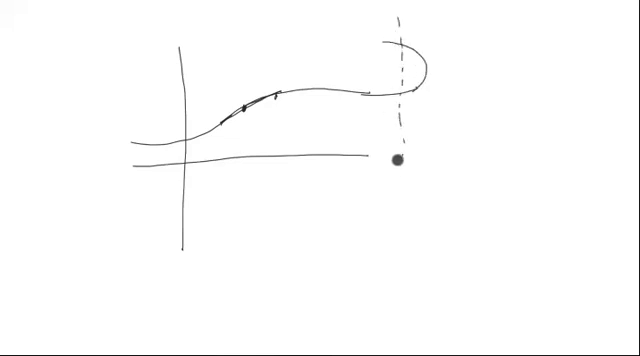
drag(396, 164, 396, 92)
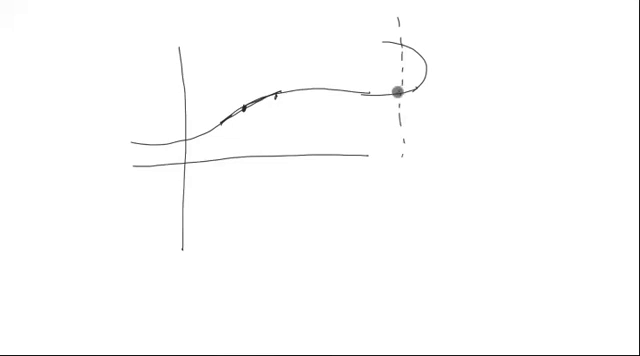
drag(396, 92, 400, 46)
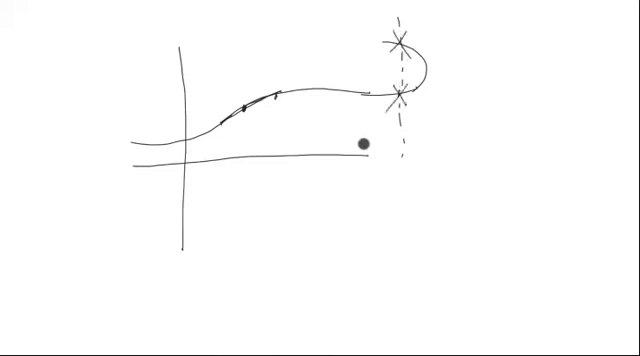
drag(364, 144, 312, 118)
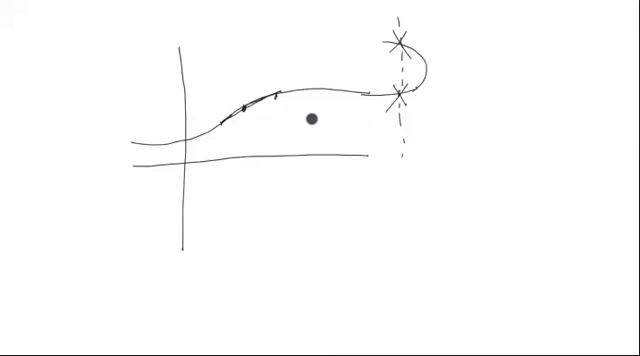